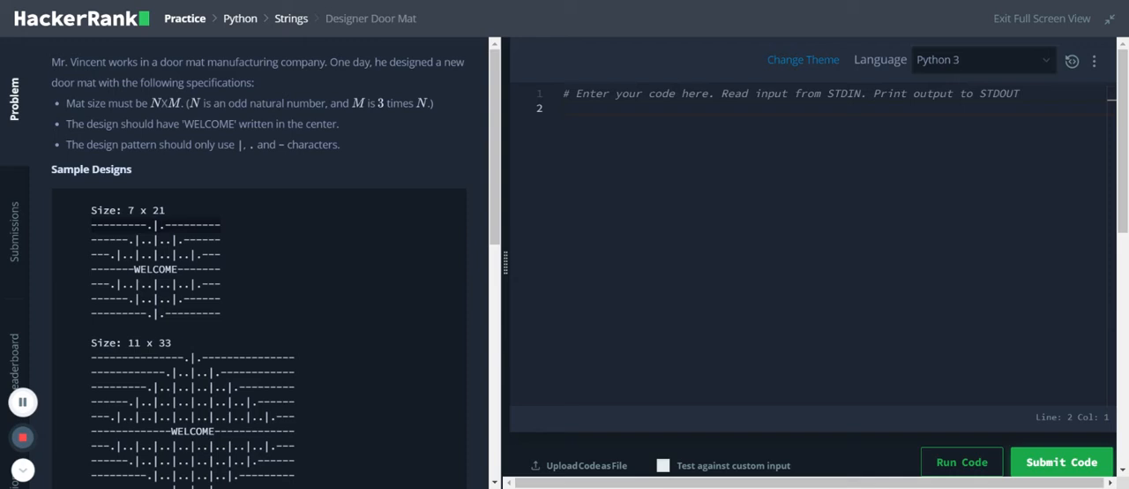
Add the '# top cone' comment on a new line below the header.
{"action": "key", "text": "Return"}
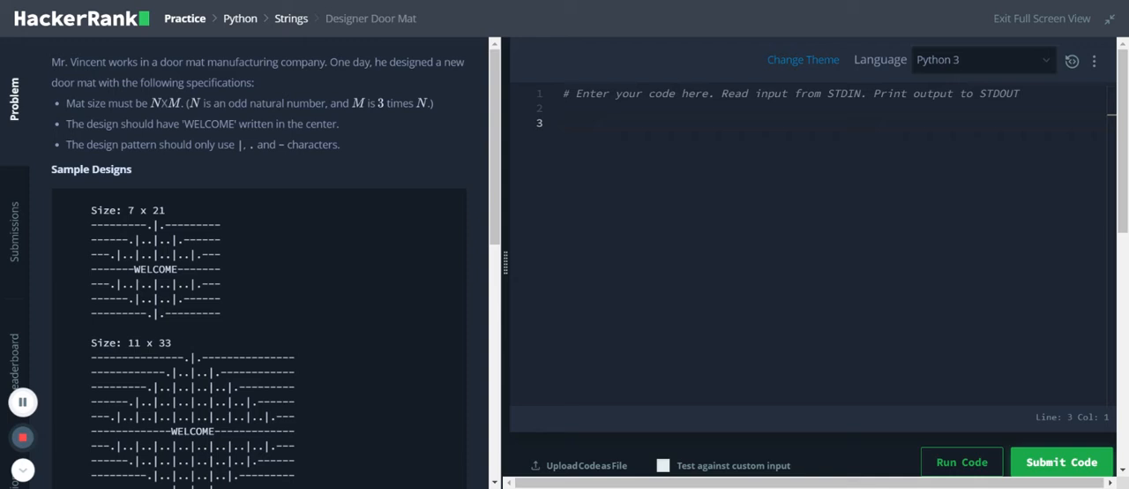
{"action": "type", "text": "# top cone"}
{"action": "type", "text": "# bottom cone"}
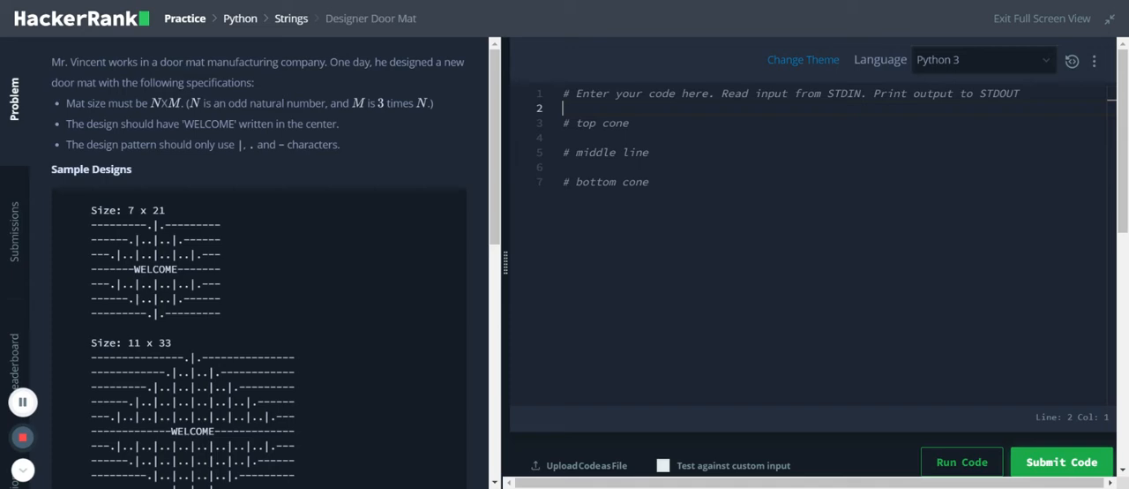
Write rows, cols = map(int, input().split()) to read both dimensions.
{"action": "scroll", "scroll_direction": "down", "scroll_amount": 3}
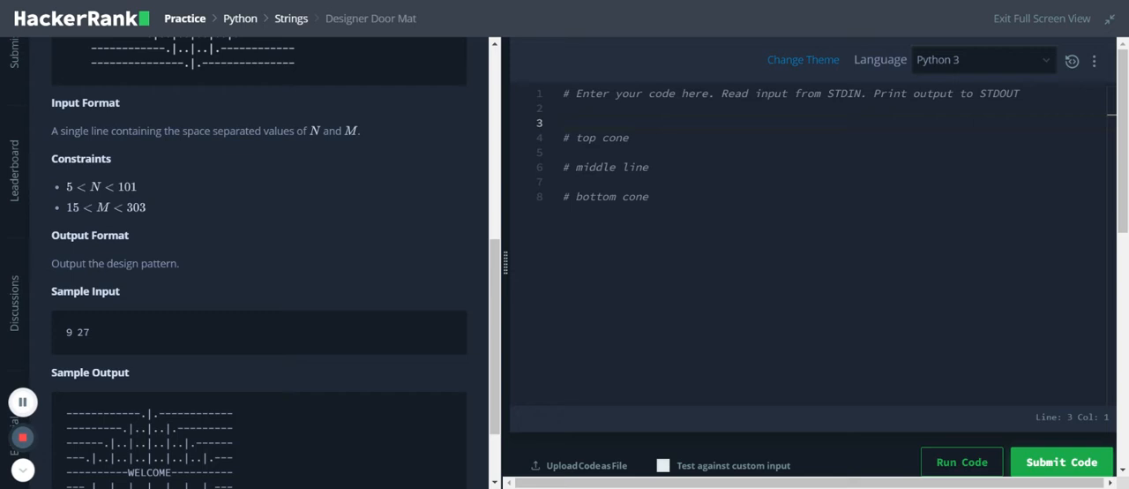
{"action": "type", "text": "input()"}
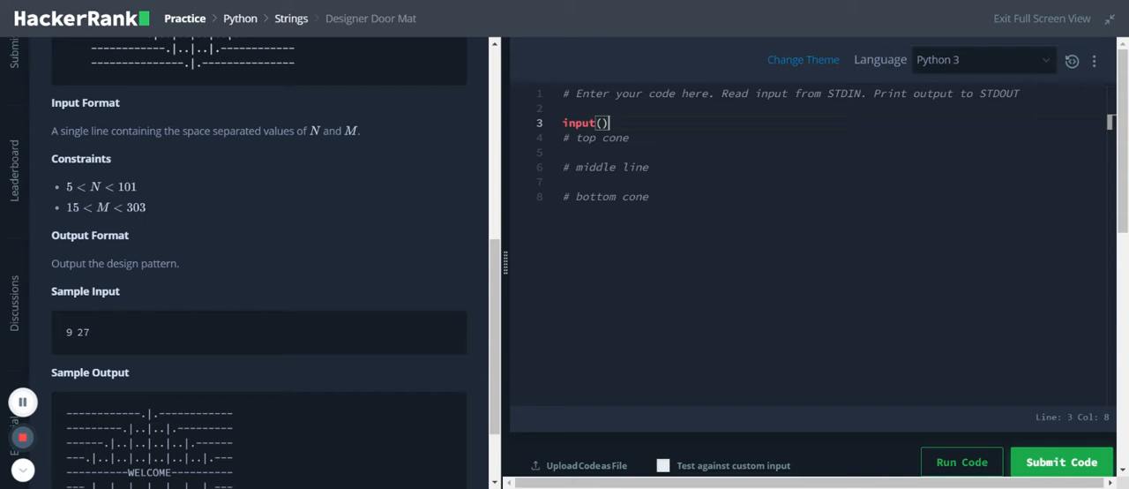
{"action": "type", "text": ".split("}
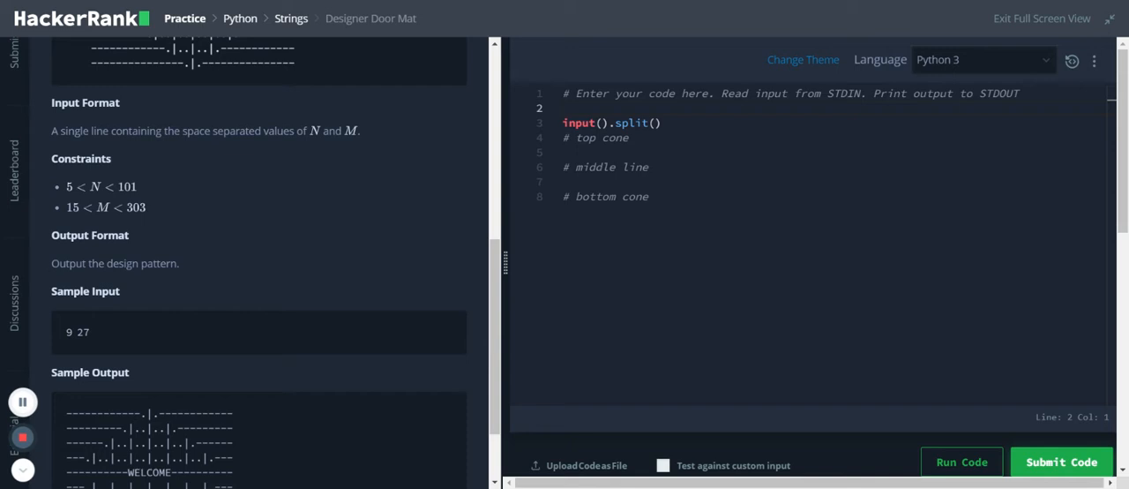
{"action": "type", "text": "map(int,"}
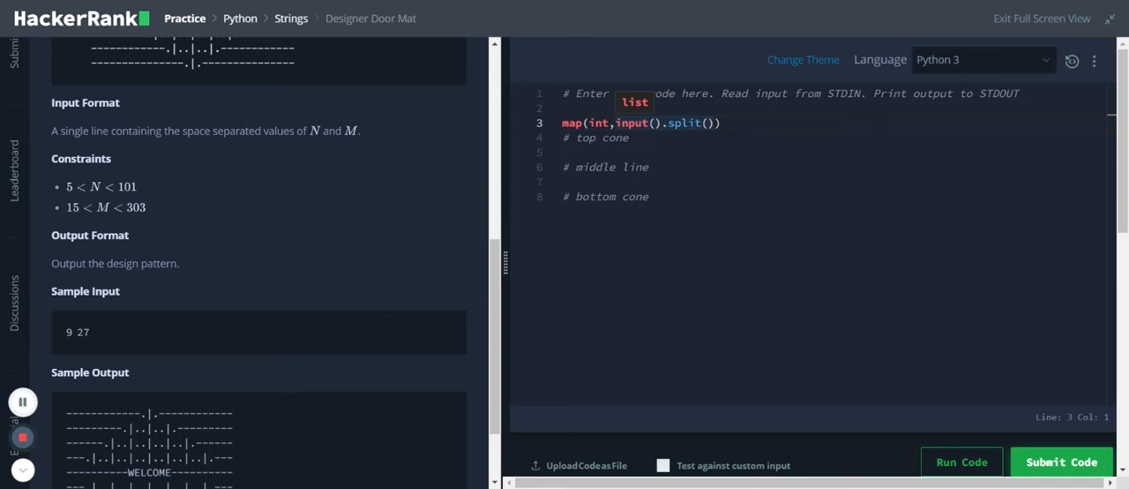
{"action": "type", "text": "rows, cols ="}
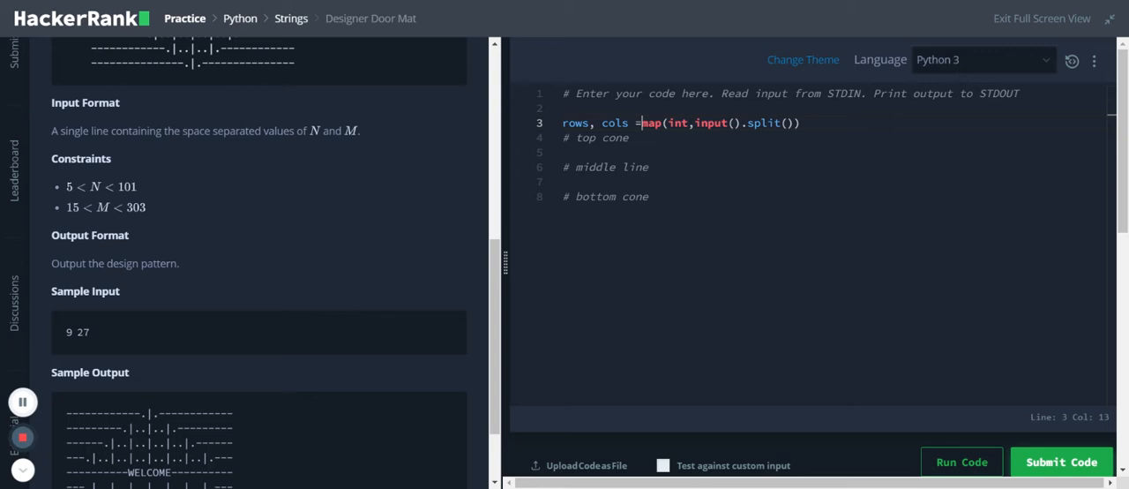
Test the input with a temporary print(rows, cols), then return beneath the top cone comment.
{"action": "type", "text": "print()"}
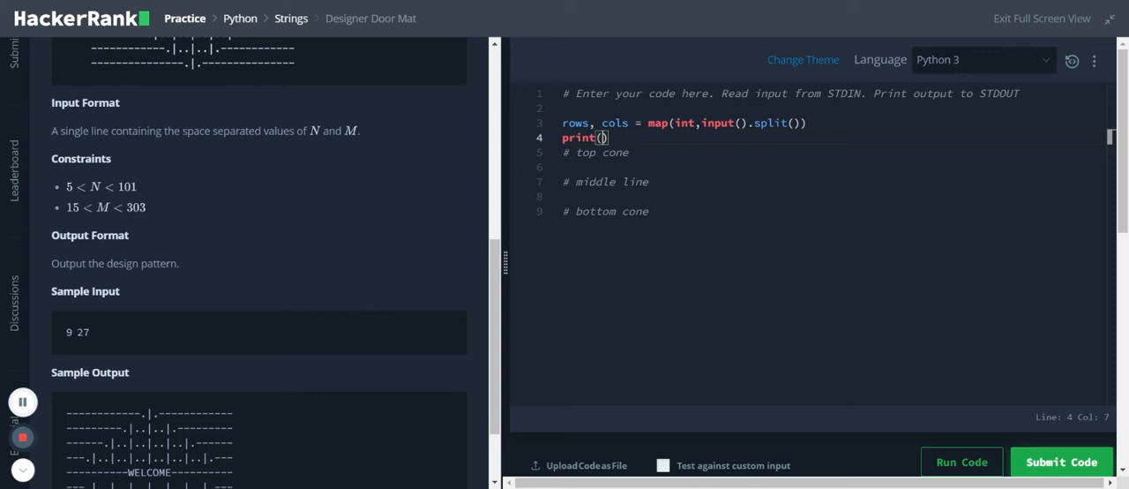
{"action": "type", "text": "rows, cols"}
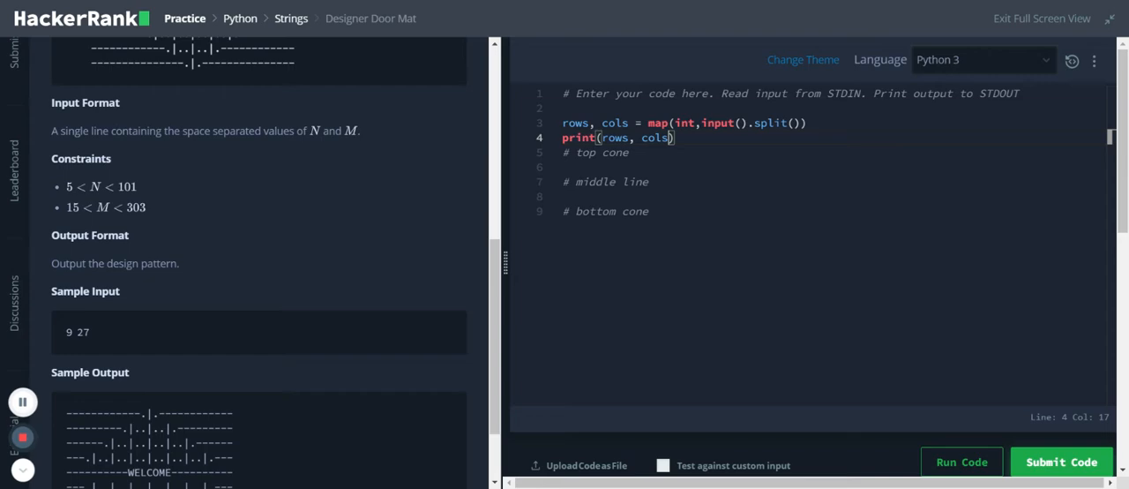
{"action": "left_click", "coordinate": [960, 462]}
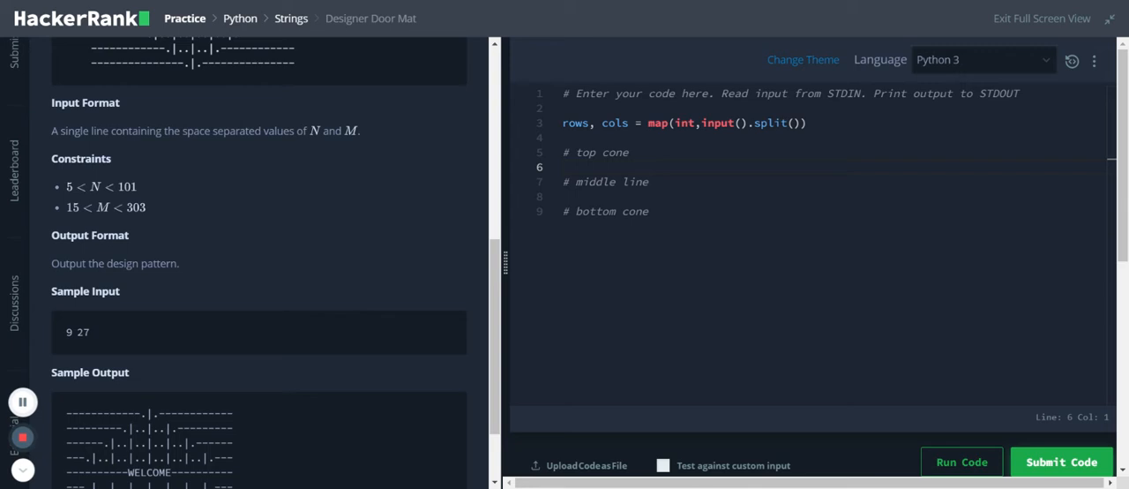
Write for i in range(rows): with an indented print('') inside.
{"action": "key", "text": "enter"}
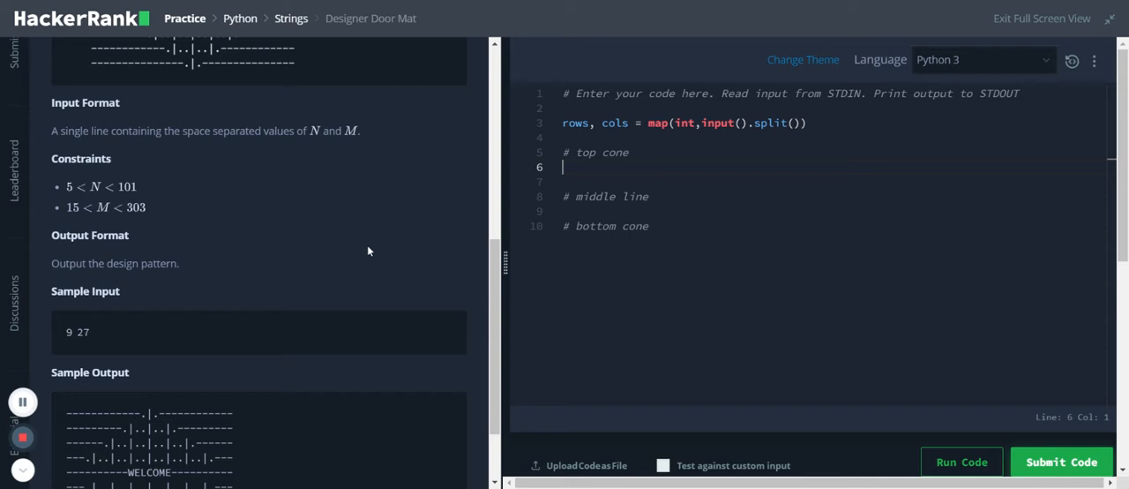
{"action": "type", "text": "for i in range"}
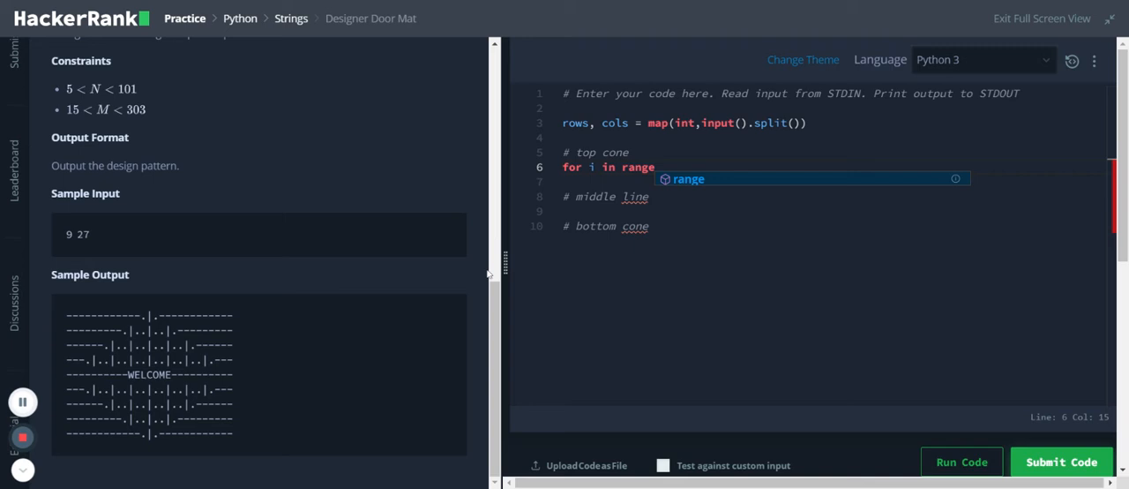
{"action": "type", "text": "(rows):"}
{"action": "type", "text": "p"}
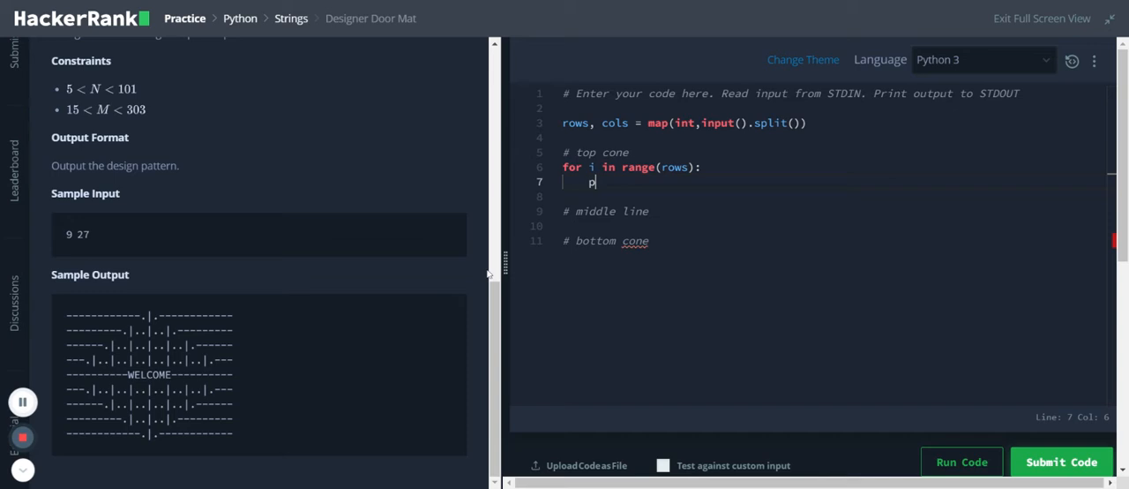
{"action": "type", "text": "rint('')"}
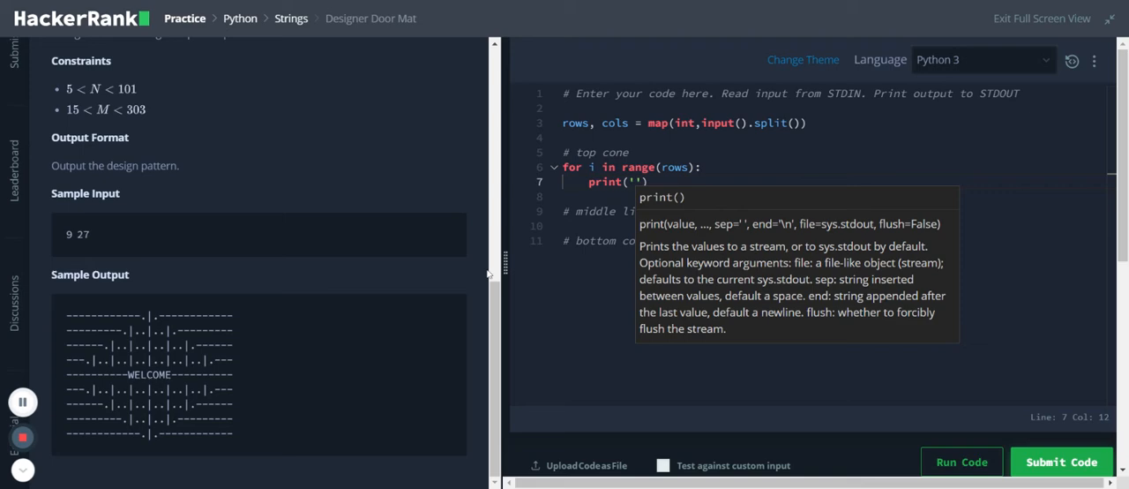
{"action": "mouse_move", "coordinate": [236, 286]}
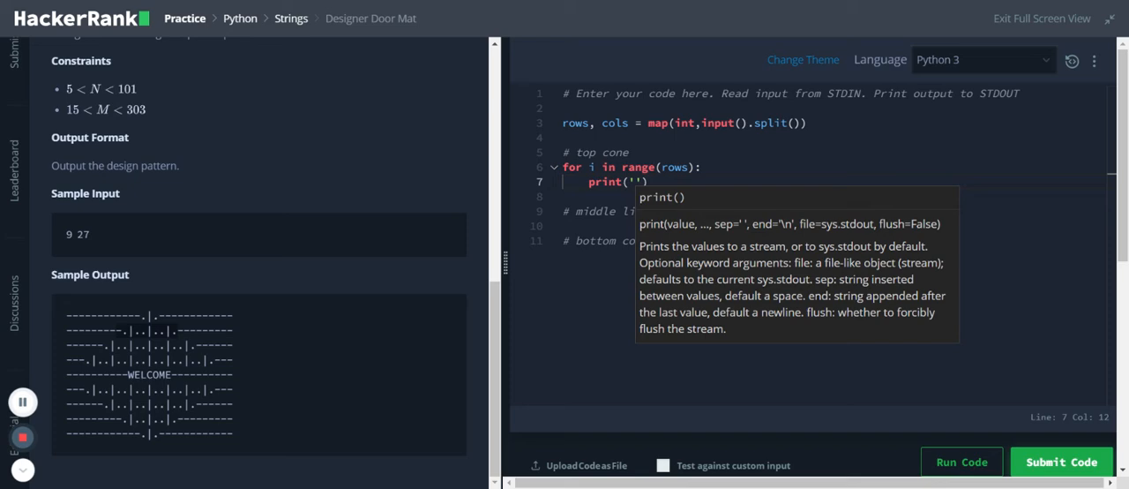
Make the loop print ('.|.'*i).center(cols, '-').
{"action": "type", "text": ".|."}
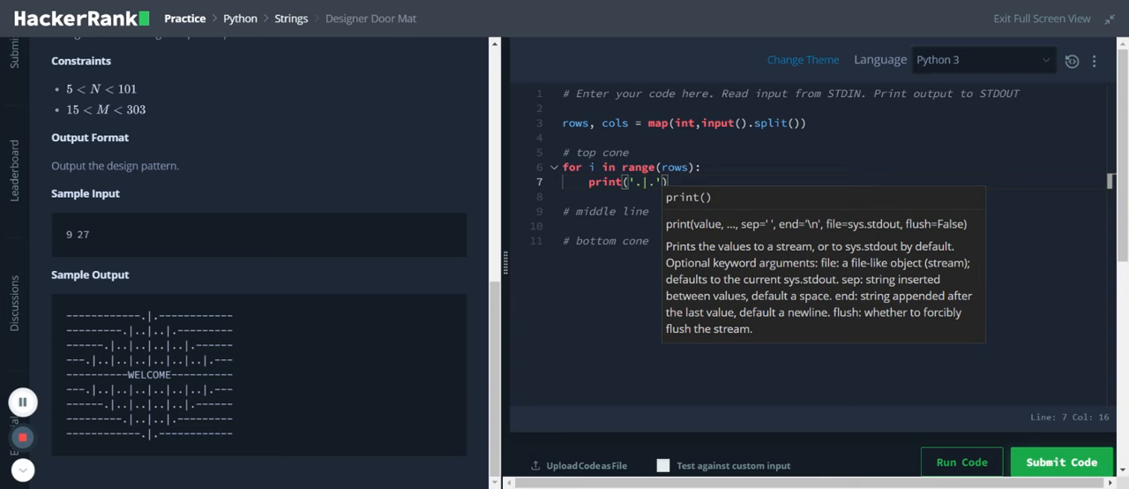
{"action": "type", "text": "*i"}
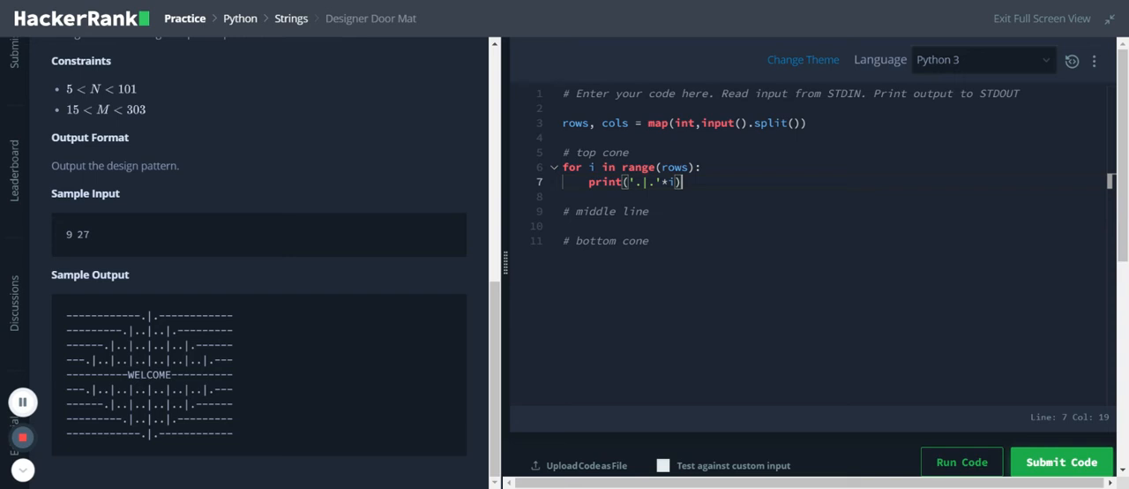
{"action": "type", "text": ".cent"}
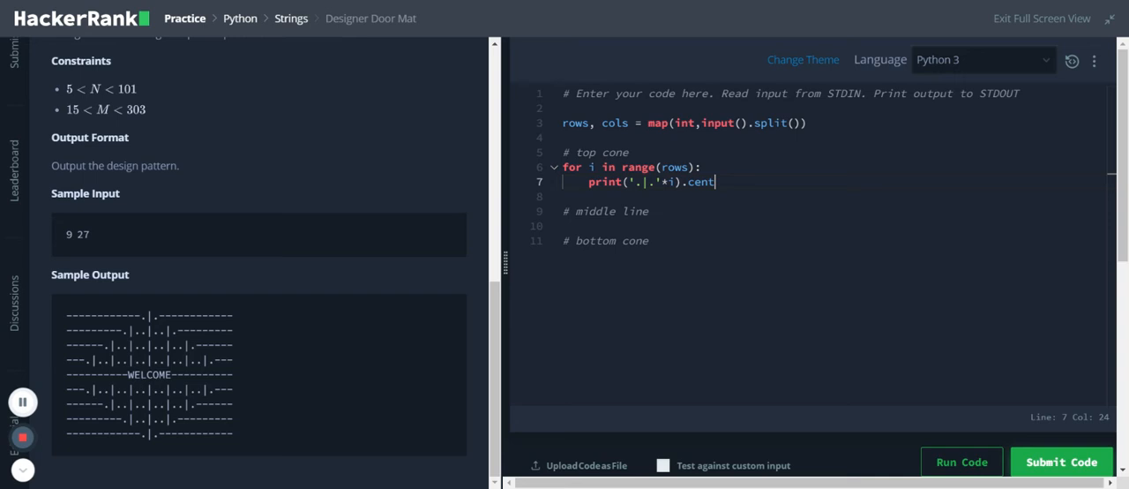
{"action": "type", "text": "er()"}
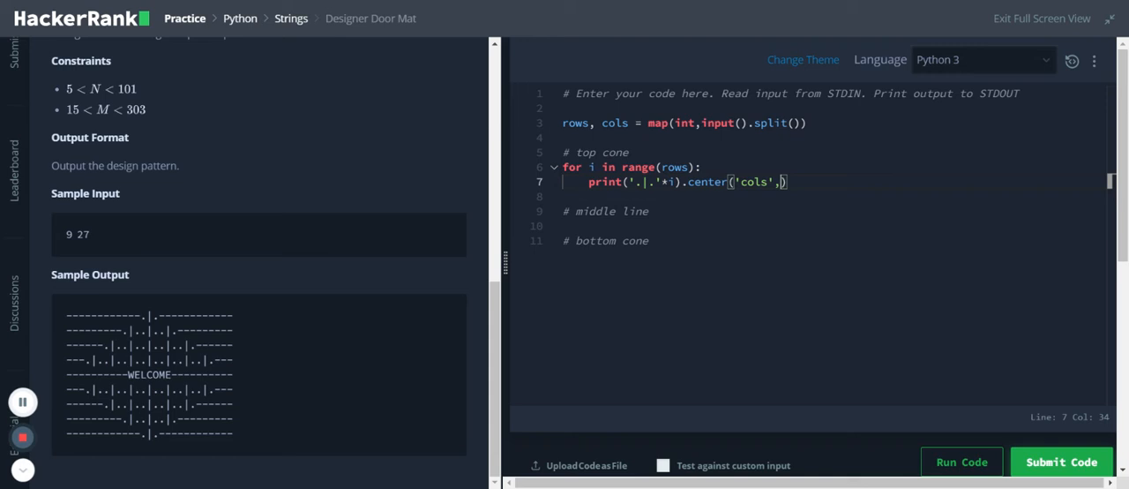
{"action": "type", "text": "'-'"}
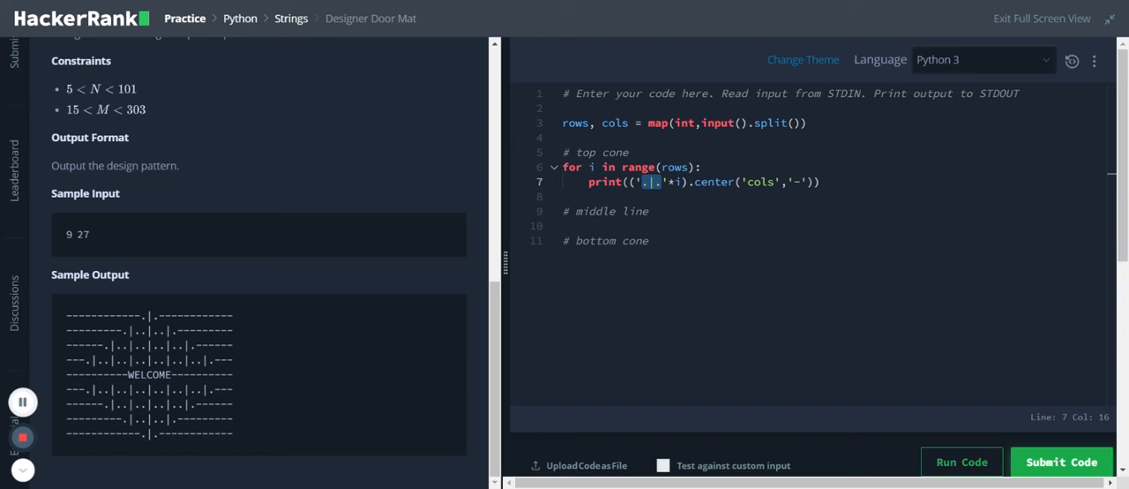
Change the loop range to range(1, rows, 2).
{"action": "type", "text": "1,"}
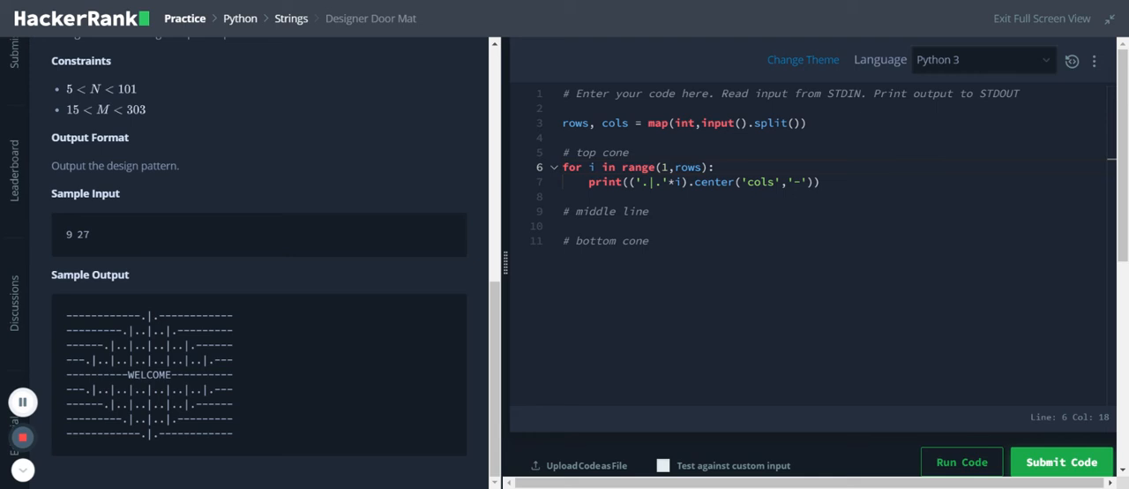
{"action": "type", "text": ",)"}
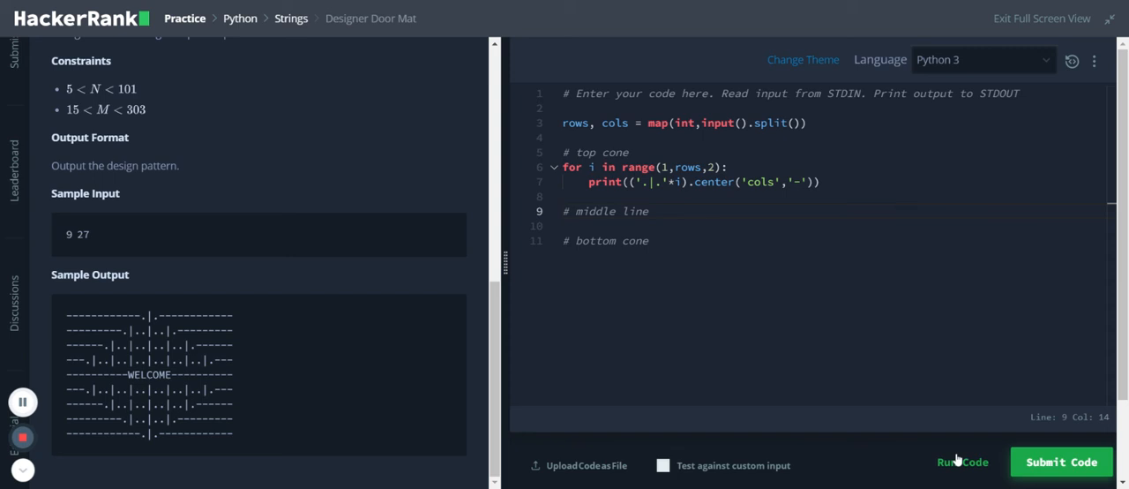
Unquote cols in center() and run the sample test, showing three top-cone rows.
{"action": "left_click", "coordinate": [962, 461]}
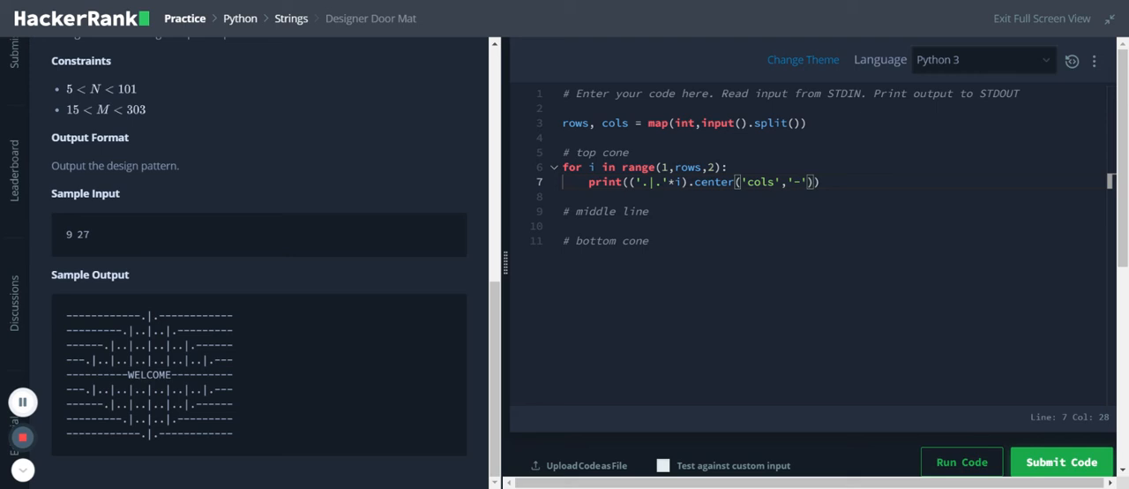
{"action": "type", "text": "cols"}
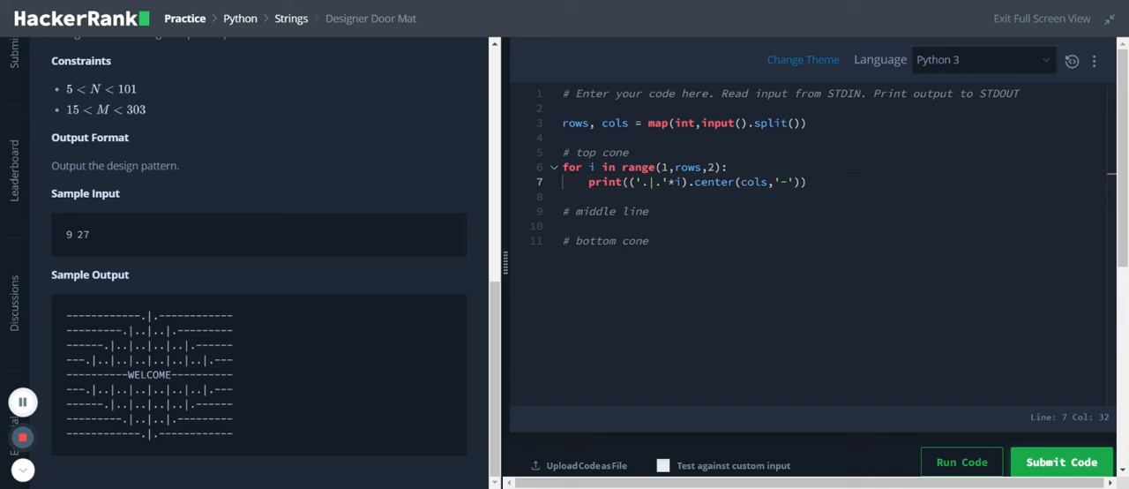
{"action": "left_click", "coordinate": [961, 461]}
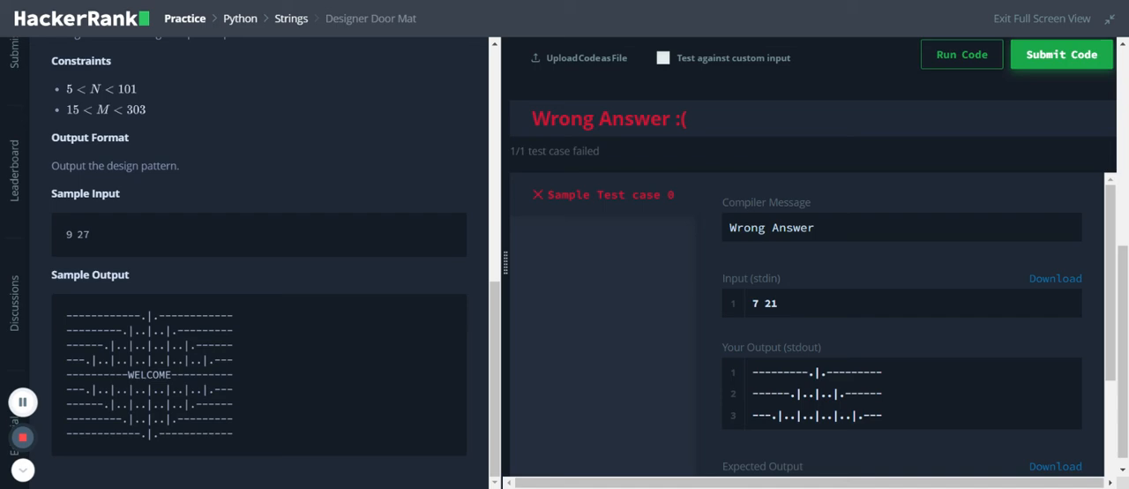
{"action": "scroll", "scroll_direction": "up", "scroll_amount": 3}
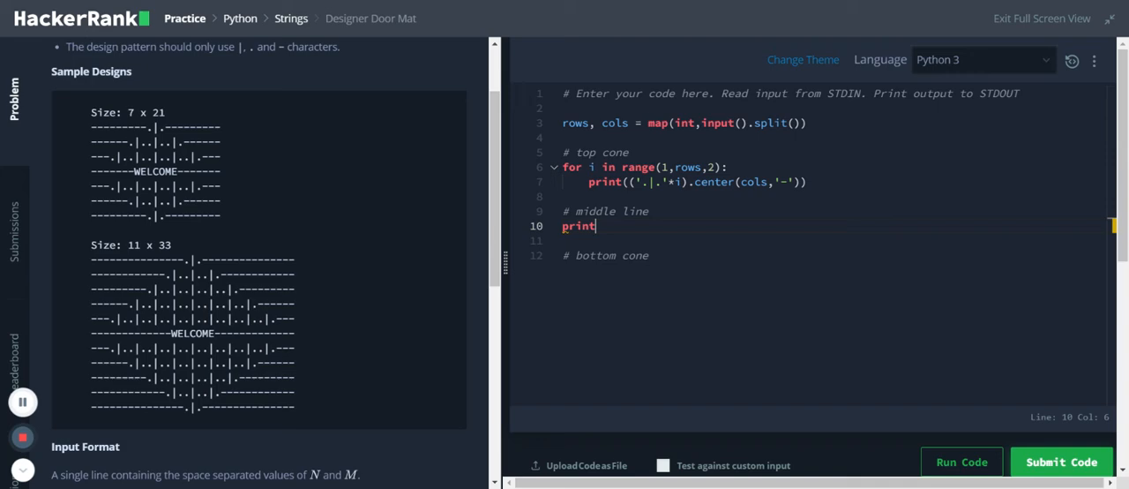
Write print('WELCOME'.center(cols, '-')) under the middle line comment.
{"action": "type", "text": "('WELCOME')"}
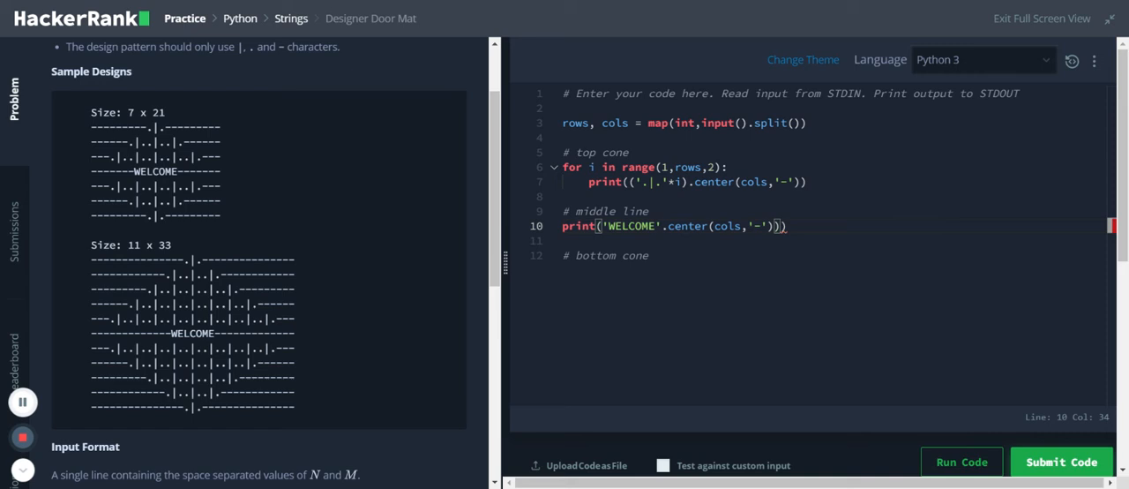
{"action": "key", "text": "Backspace"}
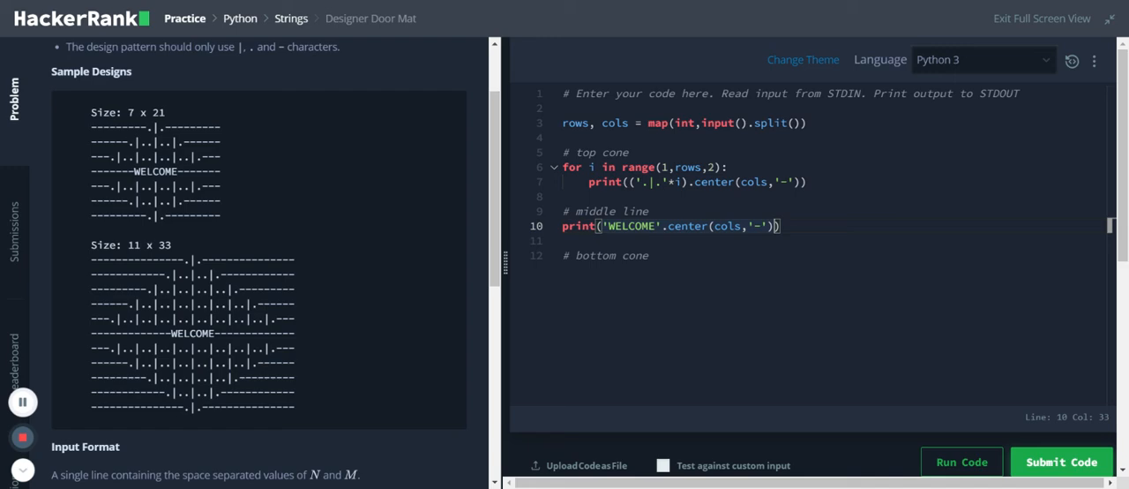
{"action": "left_click", "coordinate": [961, 461]}
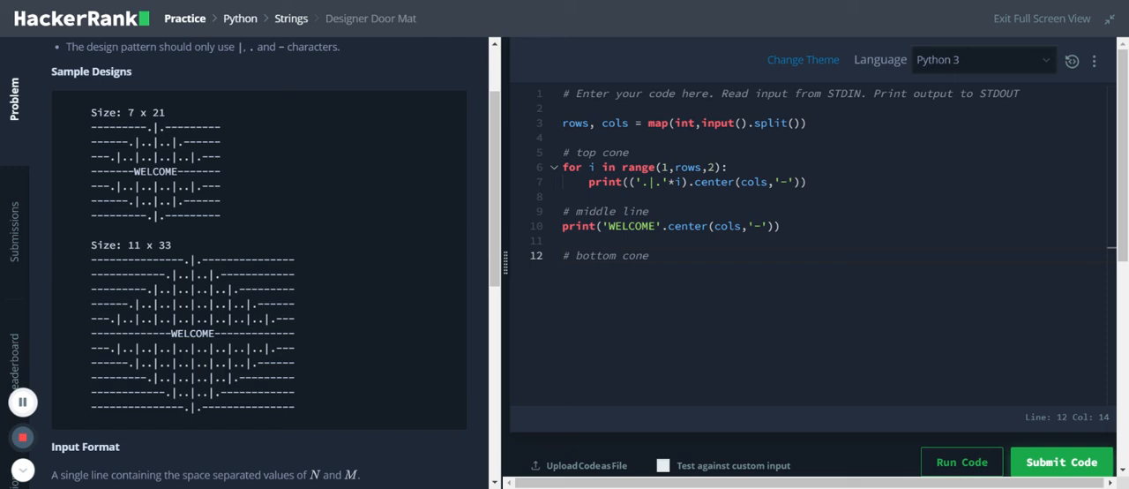
Write the bottom-cone loop for i in range(rows, 0, -2): with its print line.
{"action": "type", "text": "for"}
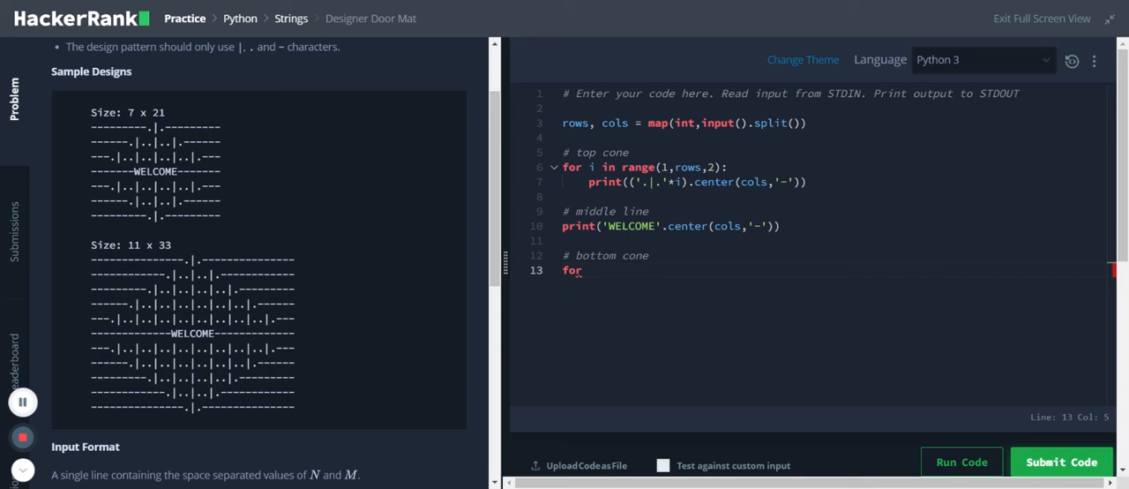
{"action": "type", "text": "i in range"}
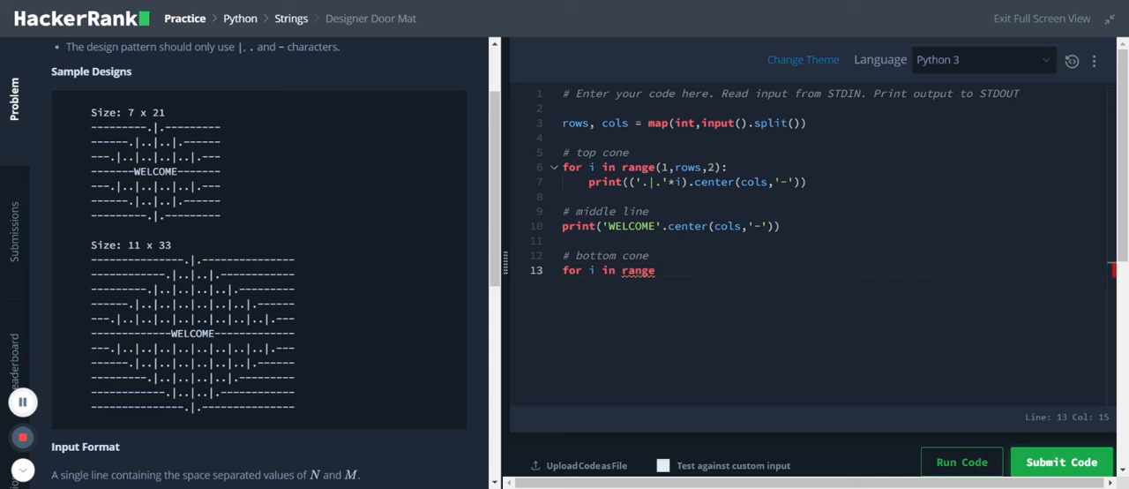
{"action": "type", "text": "("}
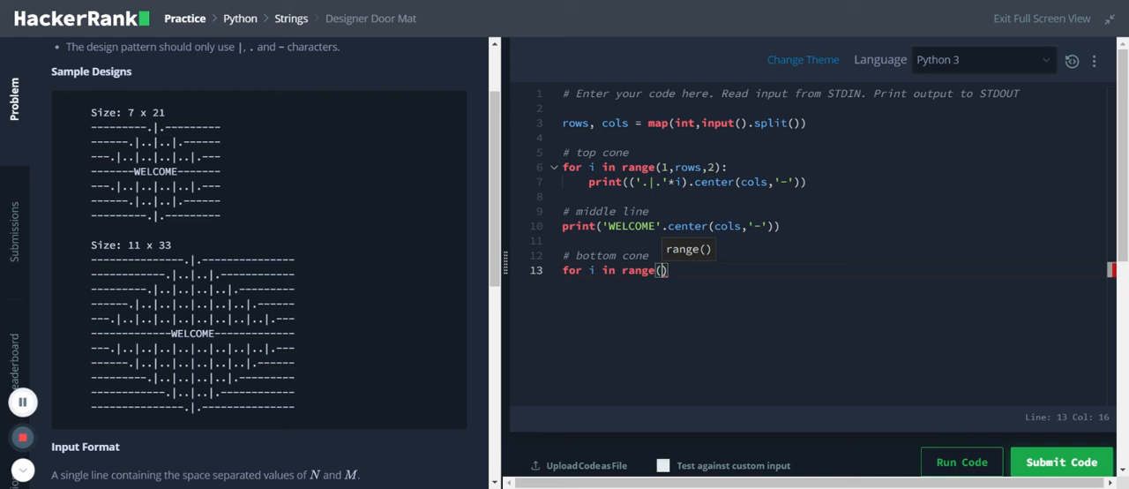
{"action": "mouse_move", "coordinate": [526, 353]}
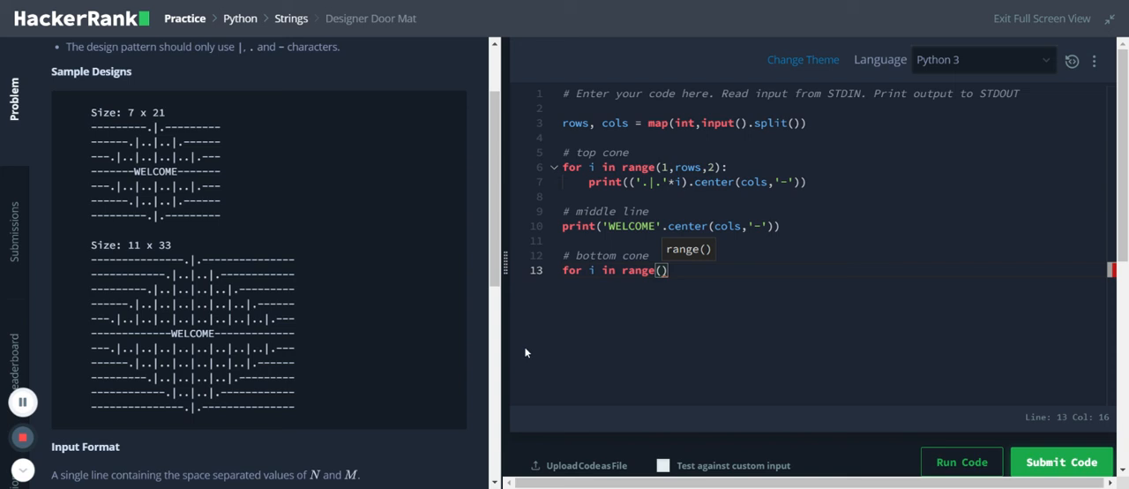
{"action": "type", "text": "rows,"}
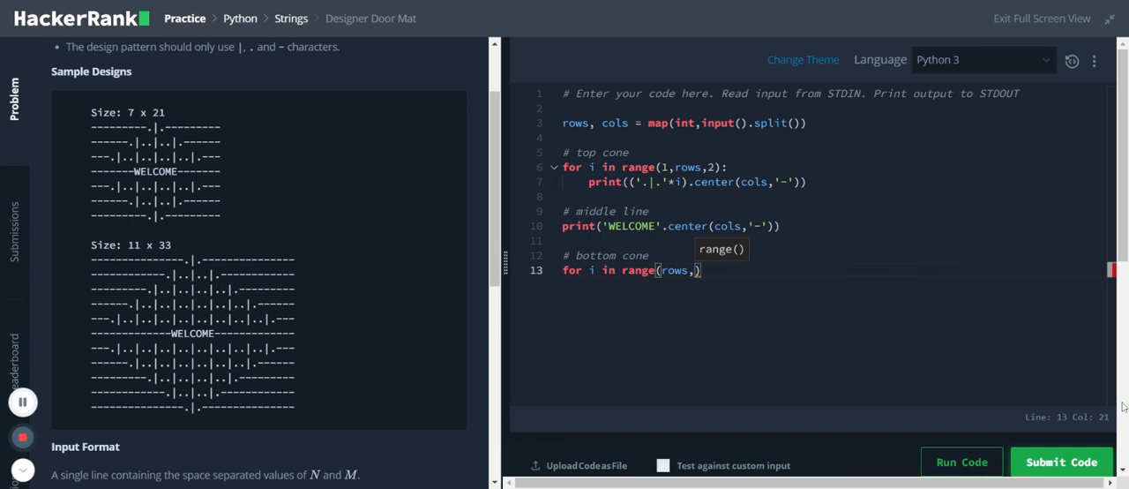
{"action": "type", "text": "0,"}
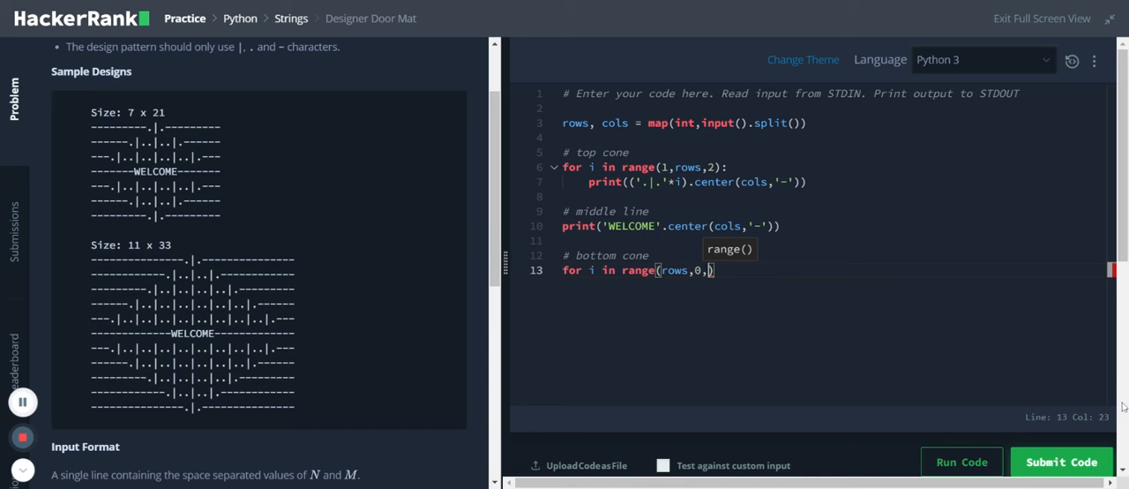
{"action": "type", "text": "-2):"}
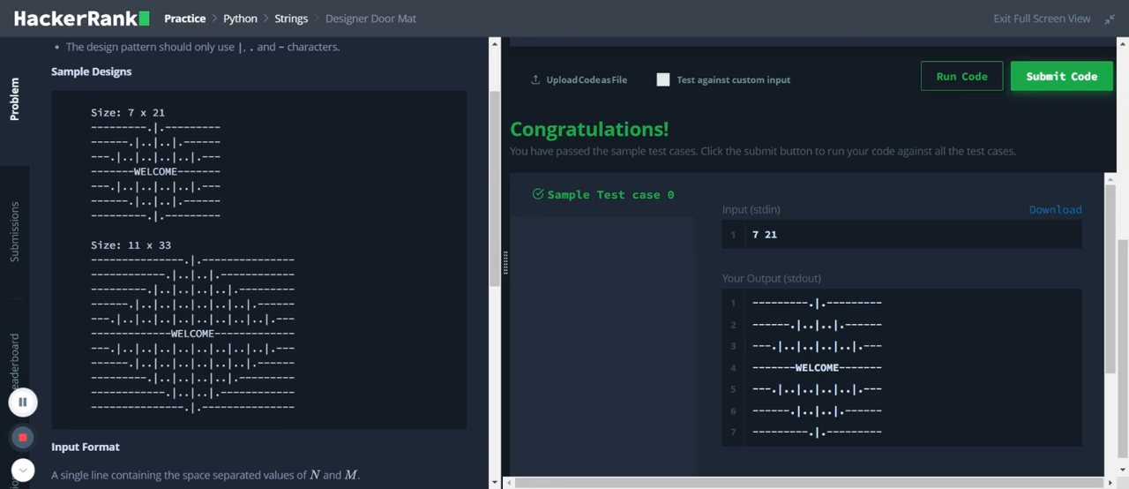
Submit the Designer Door Mat solution to run it against all test cases.
{"action": "left_click", "coordinate": [1061, 76]}
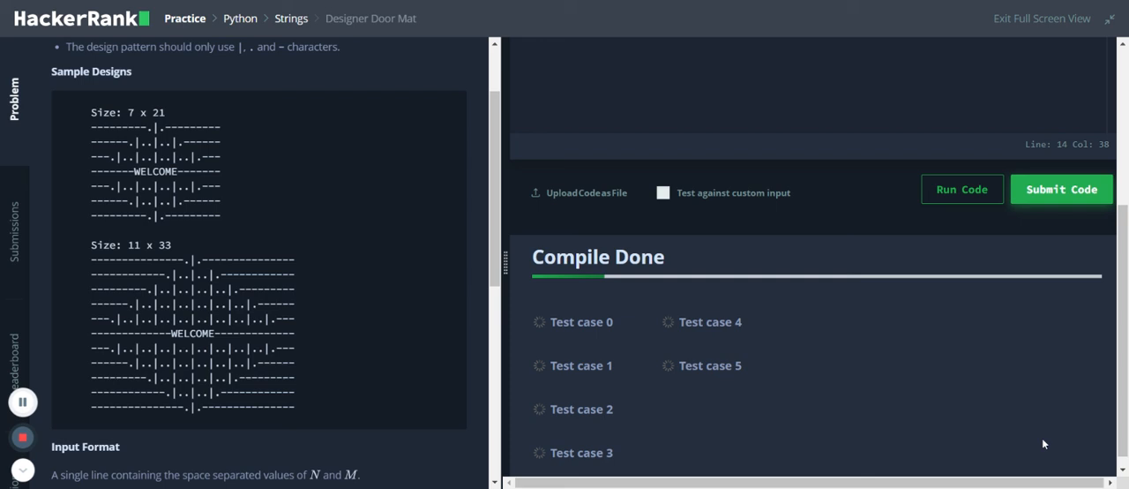
{"action": "left_click", "coordinate": [1061, 189]}
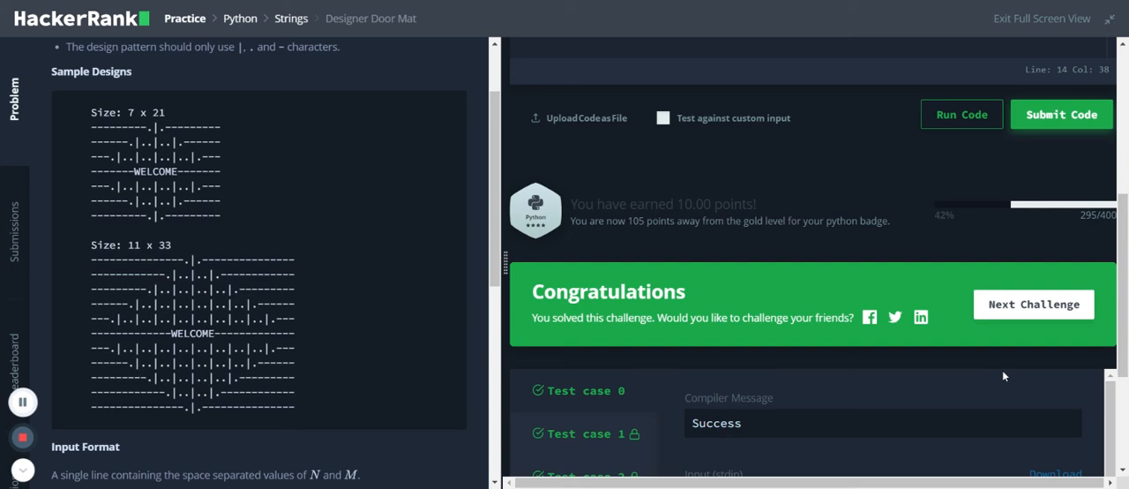